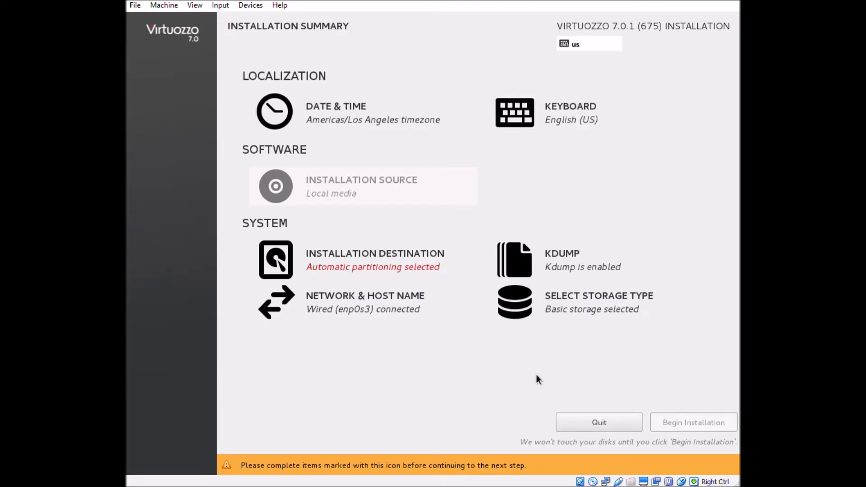
mouse_move(228, 191)
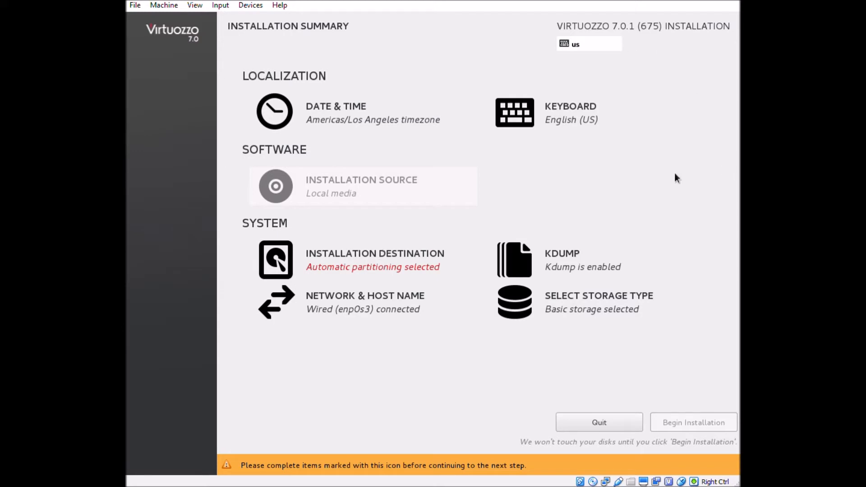
mouse_move(168, 314)
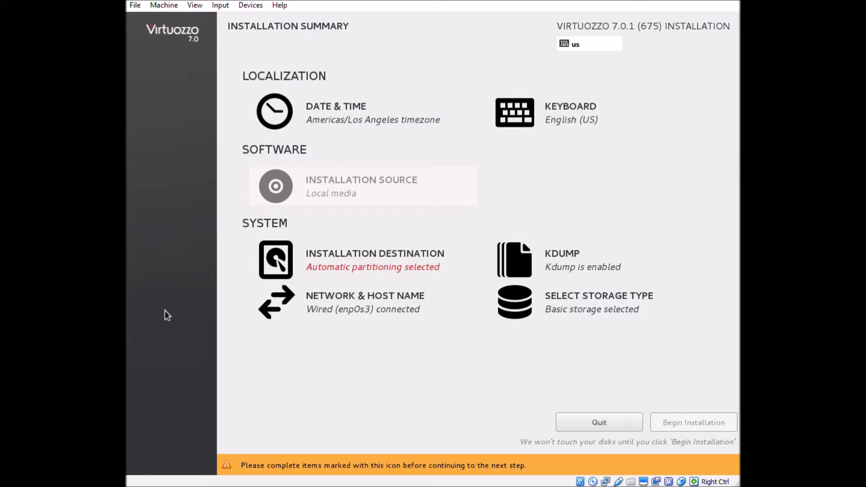
Step: Accept the 120 GiB disk with automatic partitioning and agree to delete its existing partitions
click(375, 260)
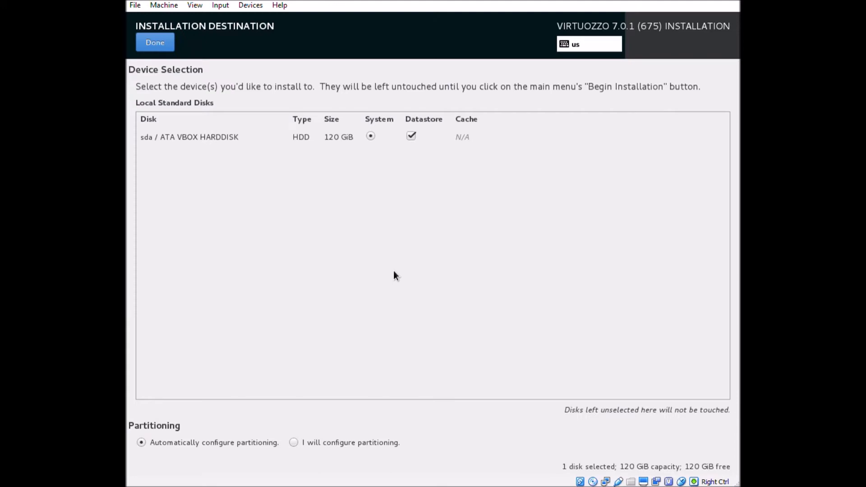
mouse_move(362, 270)
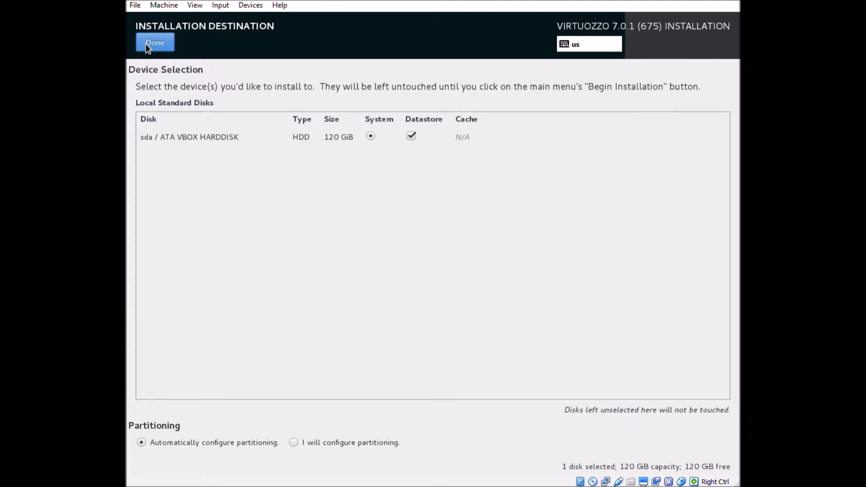
click(154, 42)
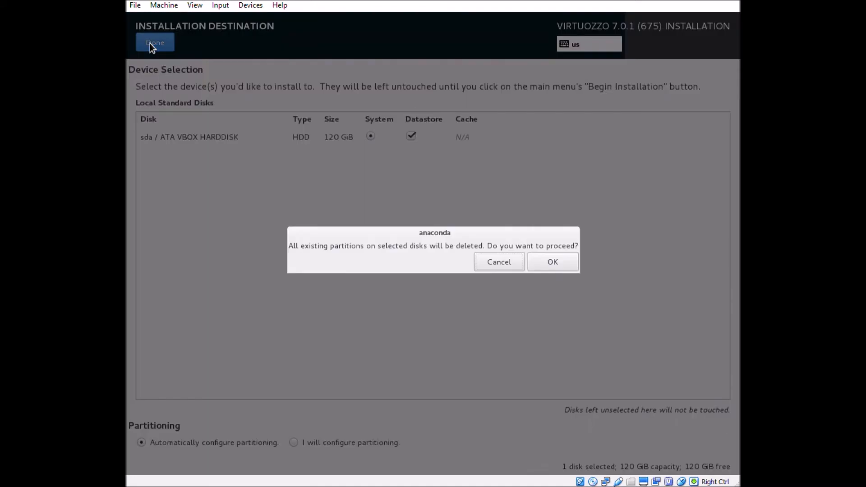
mouse_move(552, 261)
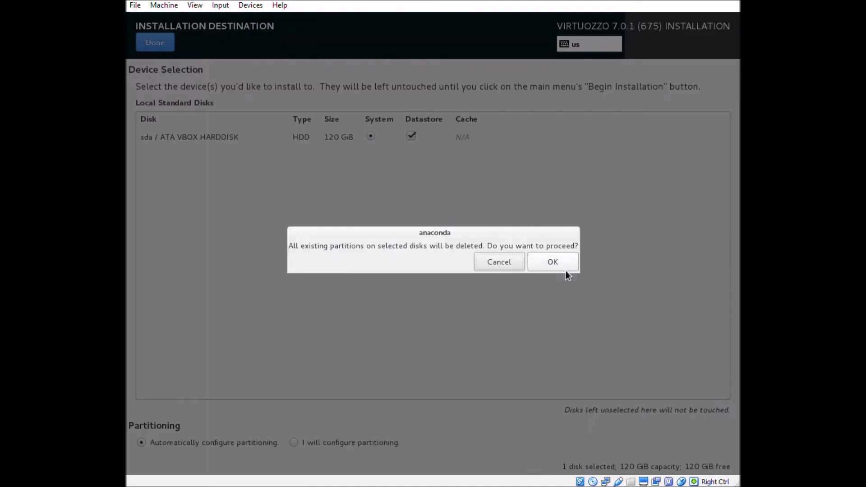
click(552, 262)
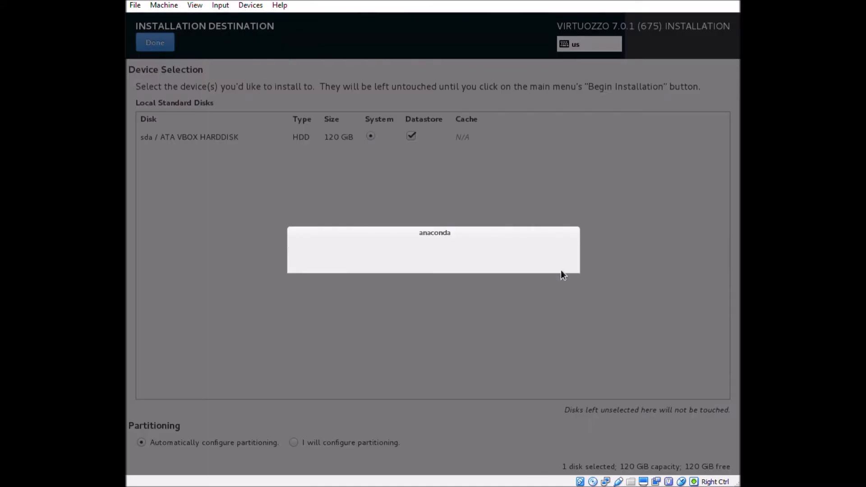
click(155, 43)
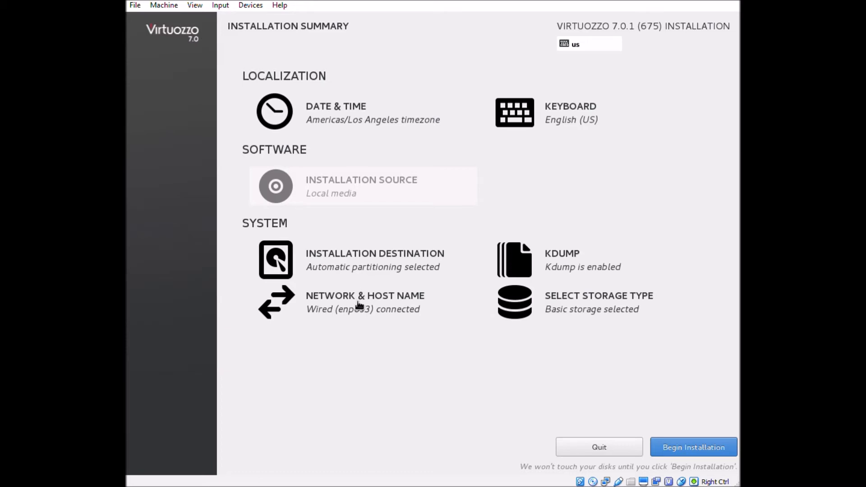
Step: Fill the Host name field with virtuozzo7.test.lan in Network & Host Name
click(365, 302)
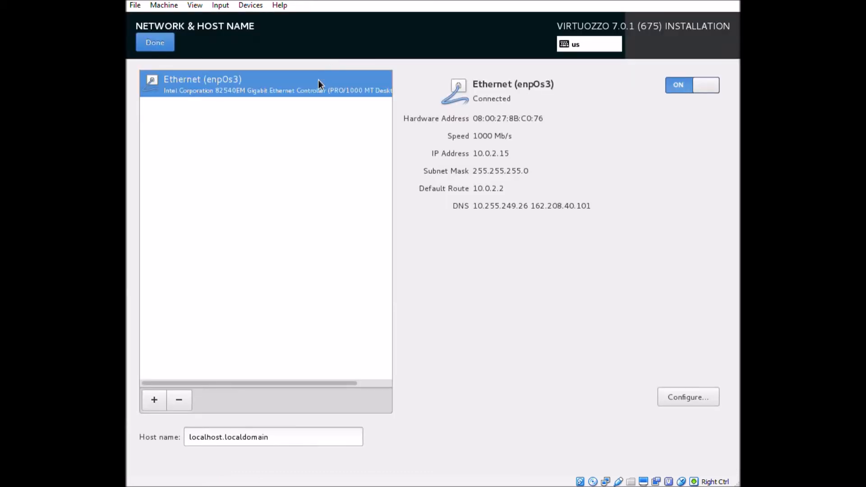
mouse_move(400, 387)
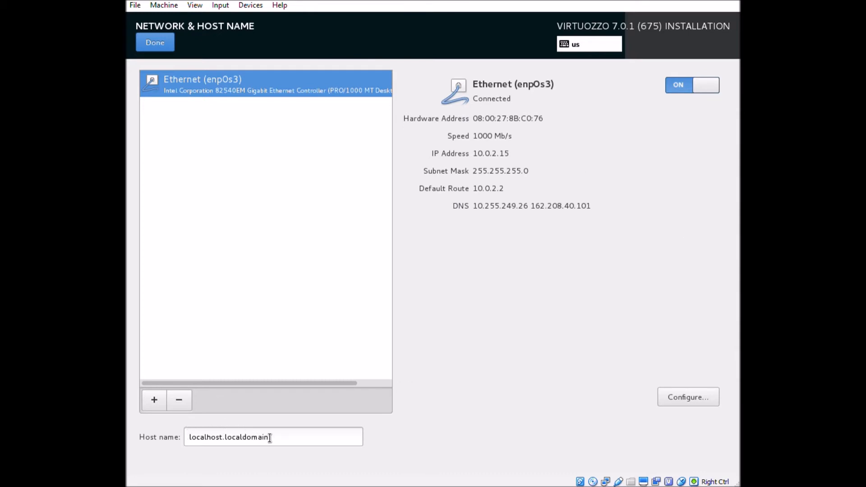
text(virtuozzo7)
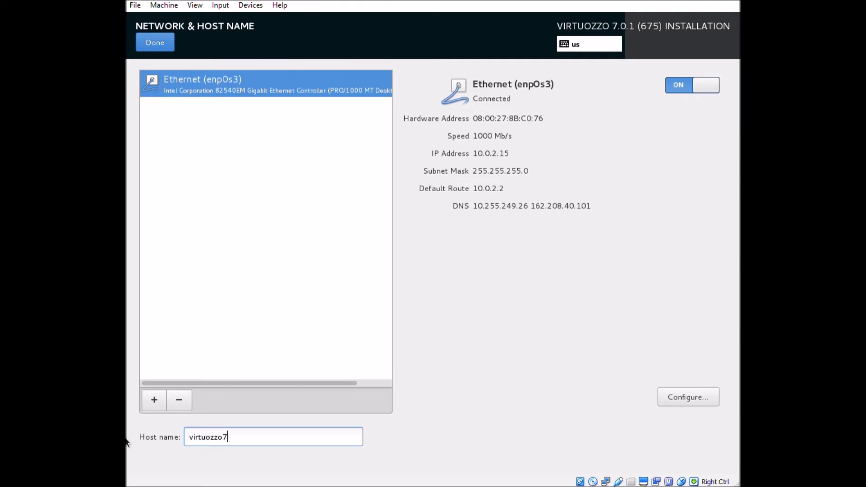
text(.te)
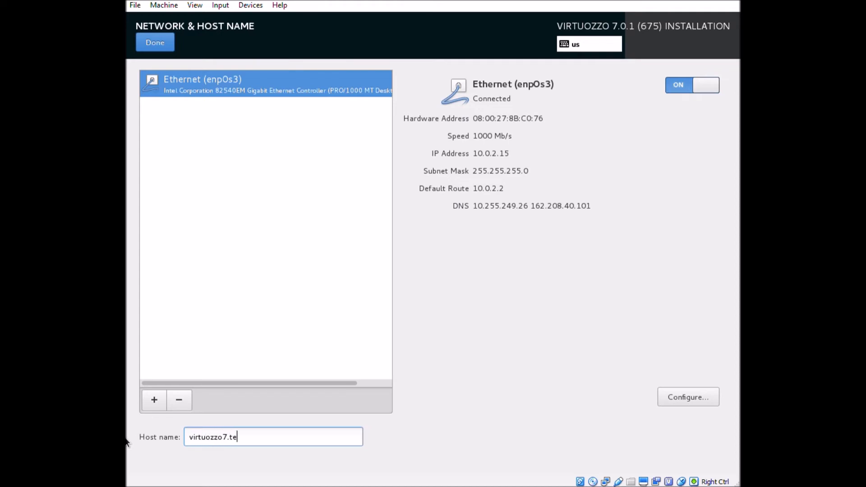
text(st.lan)
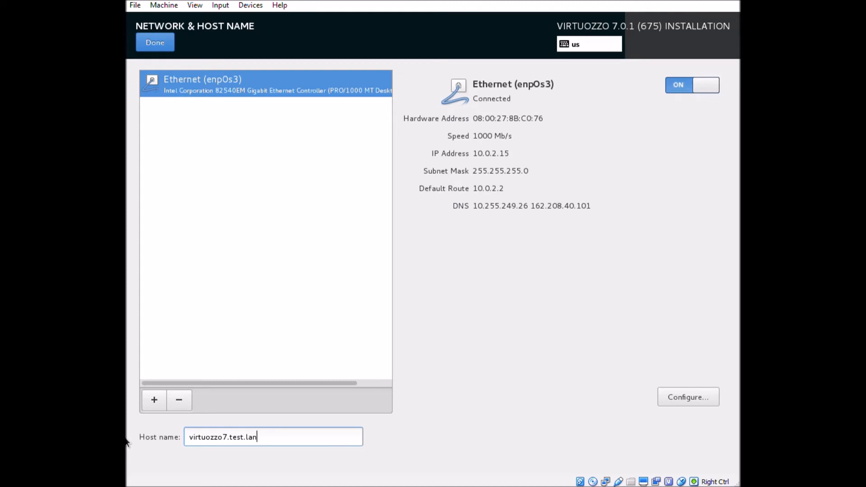
mouse_move(341, 342)
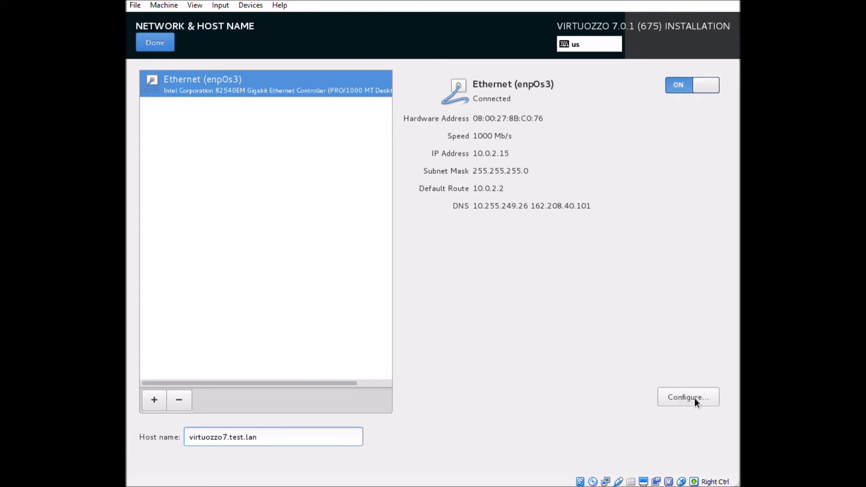
mouse_move(695, 403)
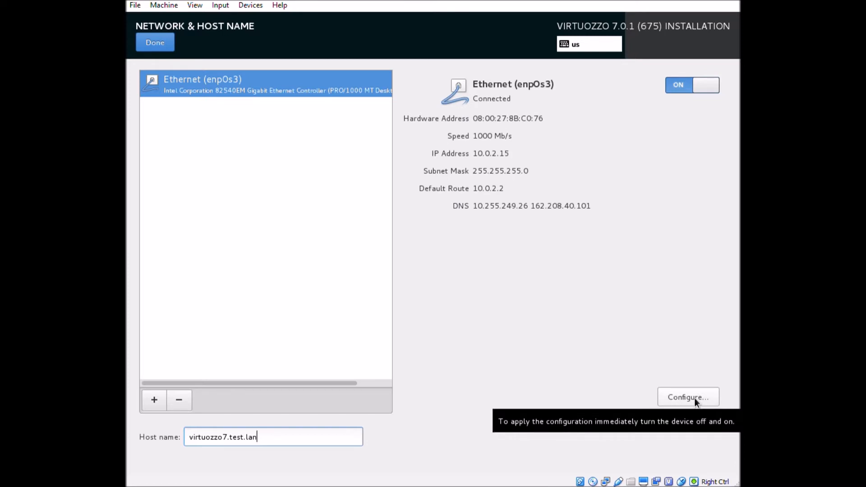
Step: Review the enp0s3 IPv4 settings and try the Manual addressing method
click(687, 397)
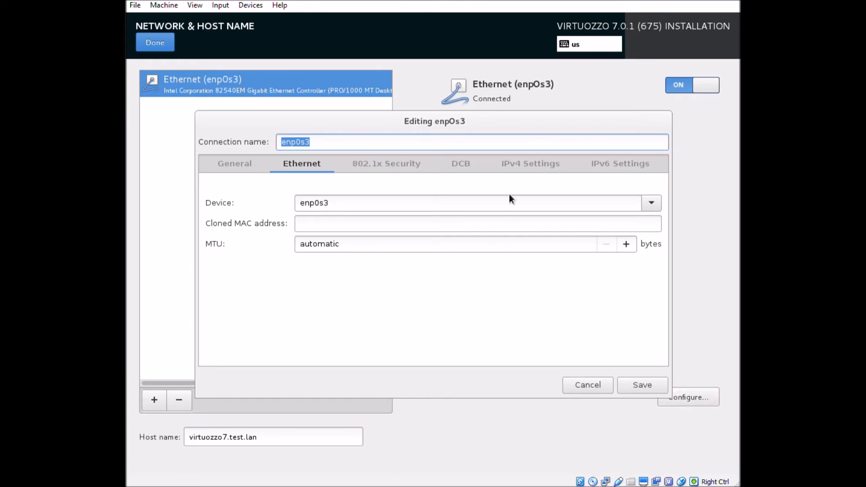
click(529, 163)
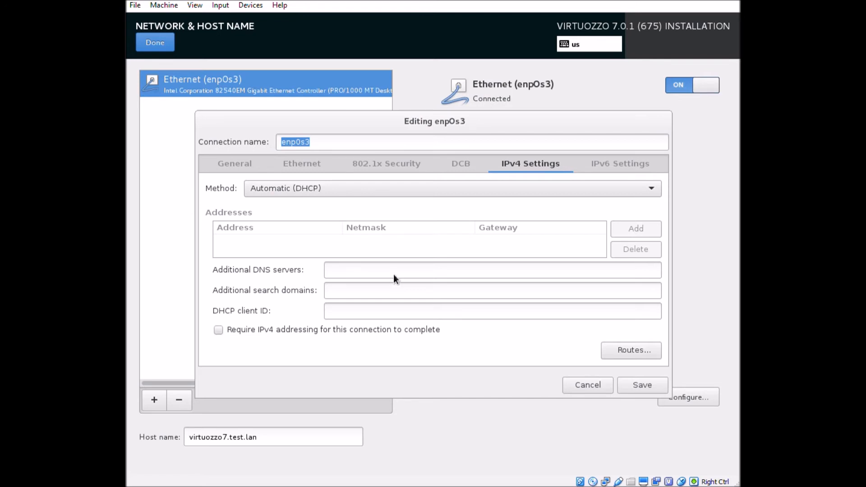
click(492, 270)
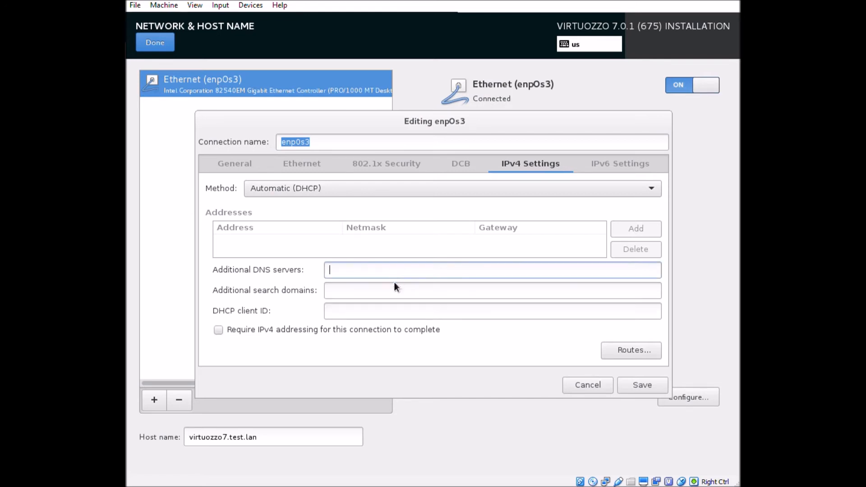
click(491, 310)
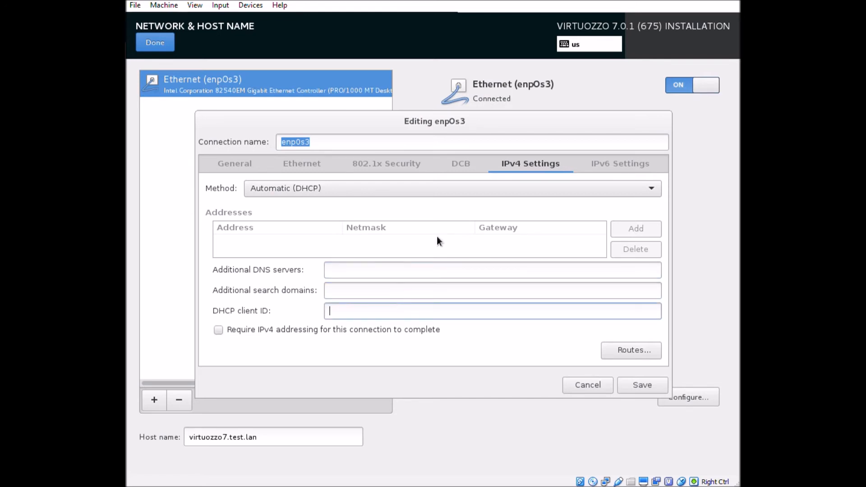
click(452, 188)
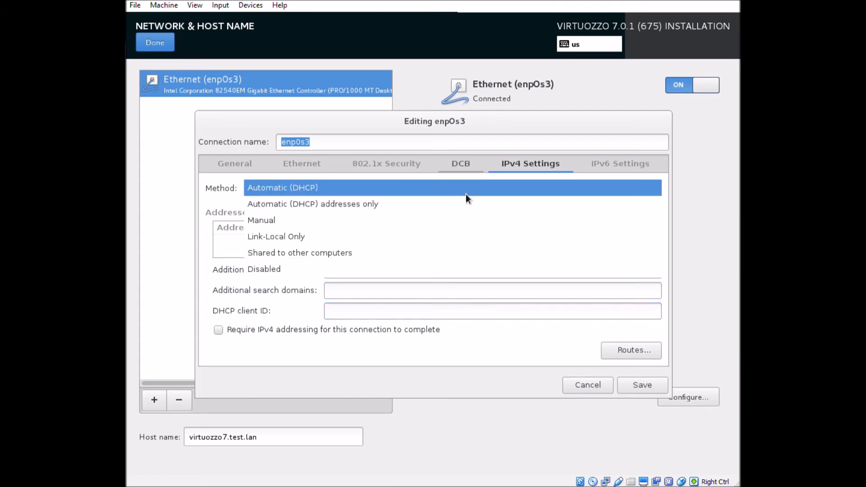
click(262, 221)
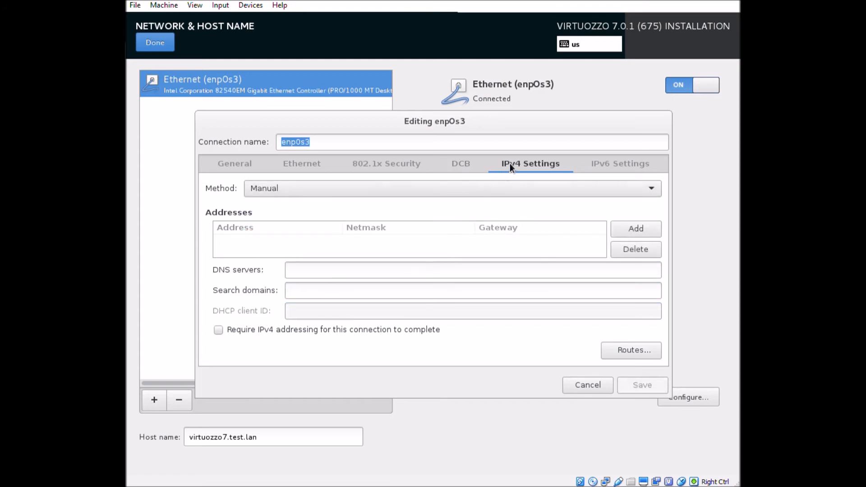
Step: Restore Automatic (DHCP) addressing, save the connection and finish network settings
click(452, 188)
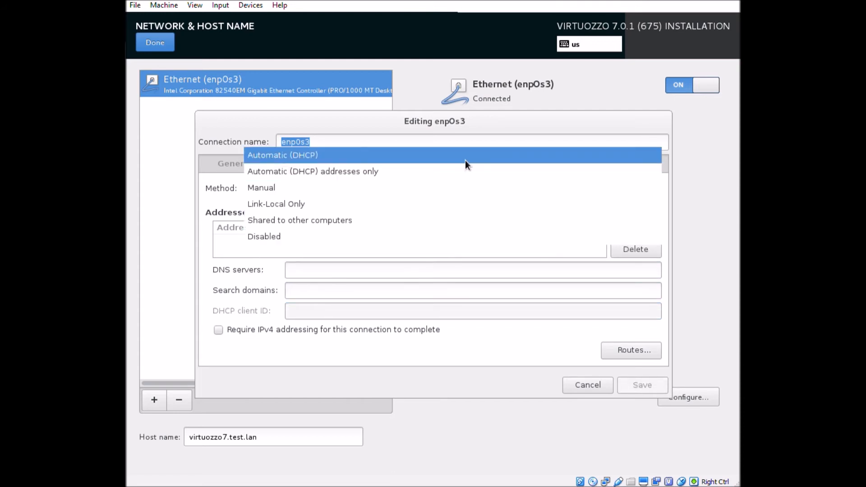
click(282, 155)
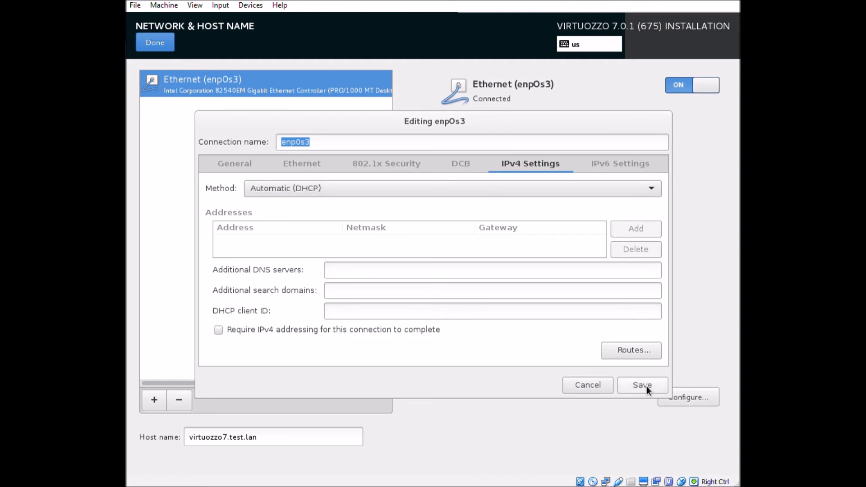
click(642, 385)
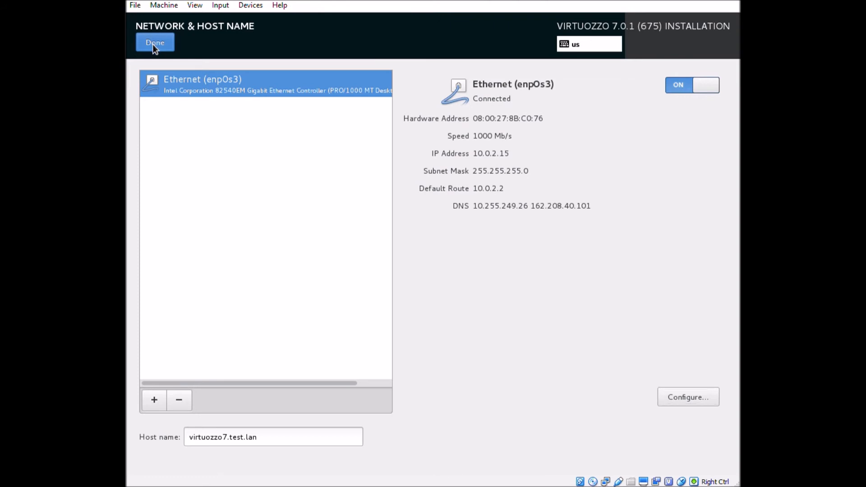
click(155, 42)
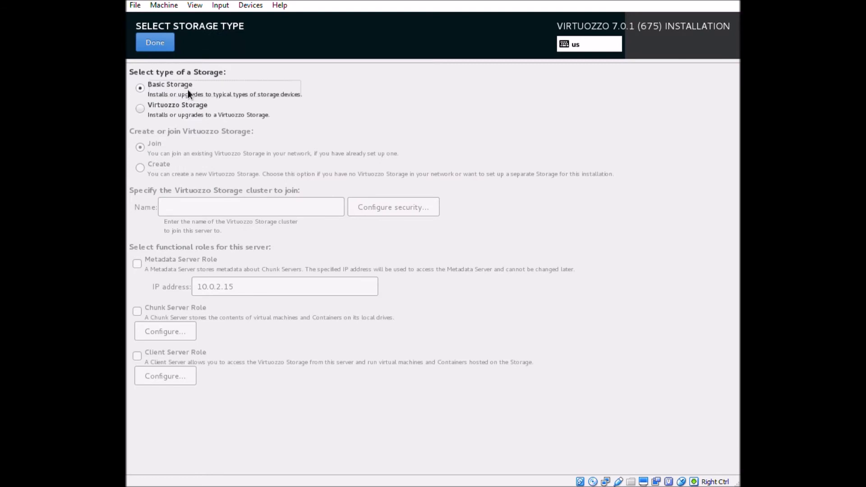
mouse_move(174, 114)
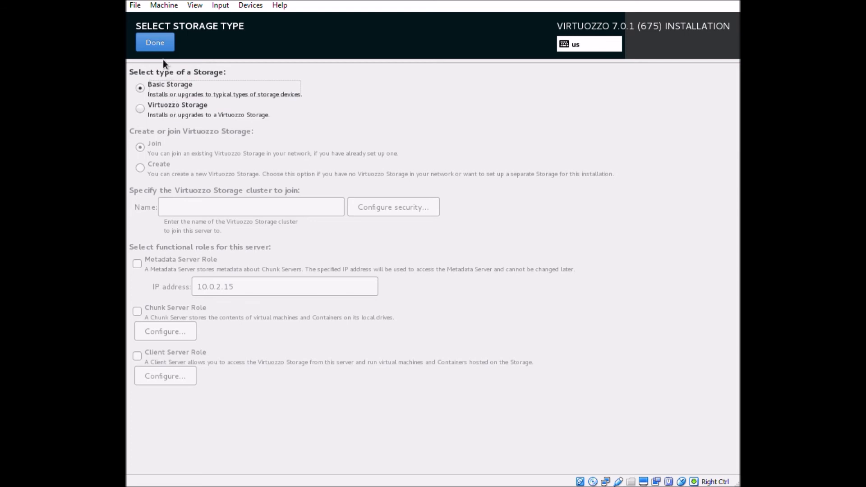
Step: Confirm Basic Storage and begin the installation
click(154, 43)
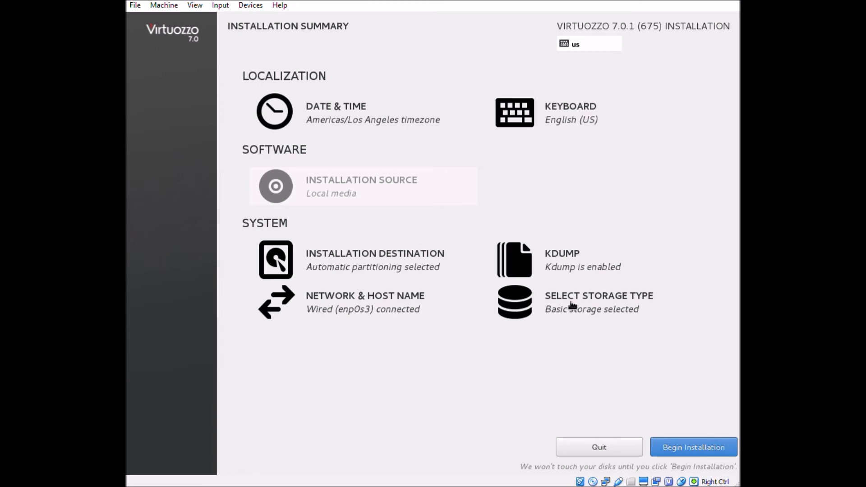
click(693, 446)
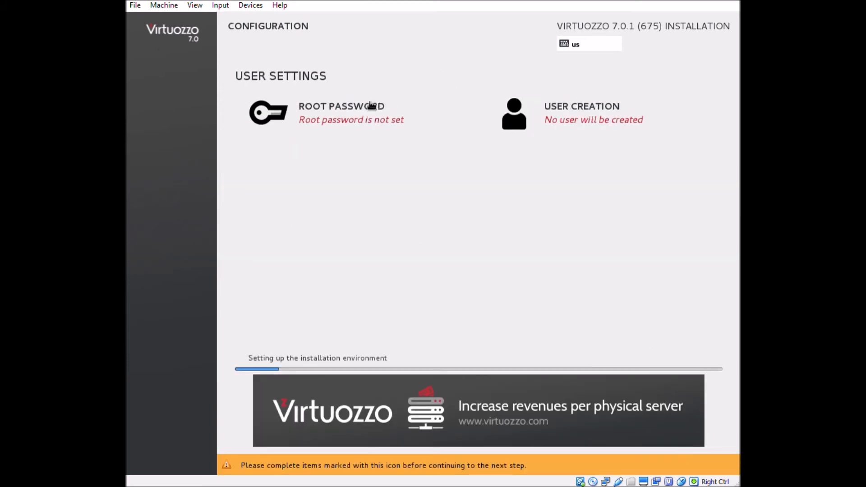
Step: Enter the root password in both fields and confirm it
click(341, 110)
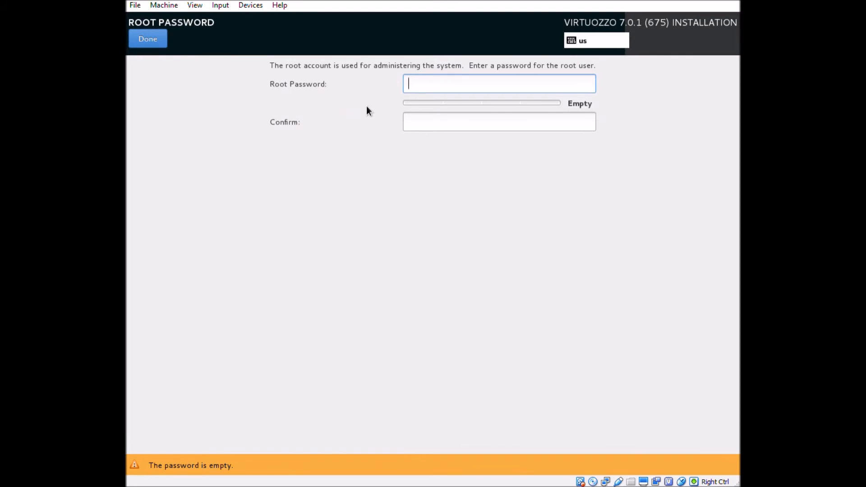
text(****)
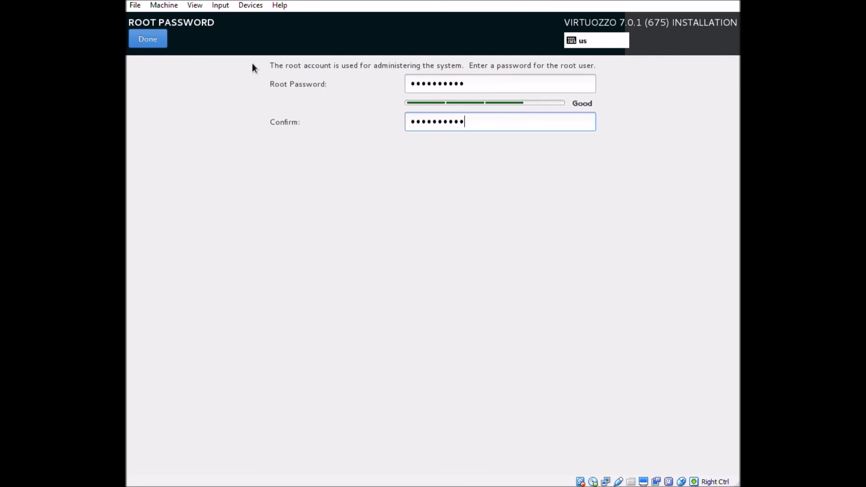
click(147, 38)
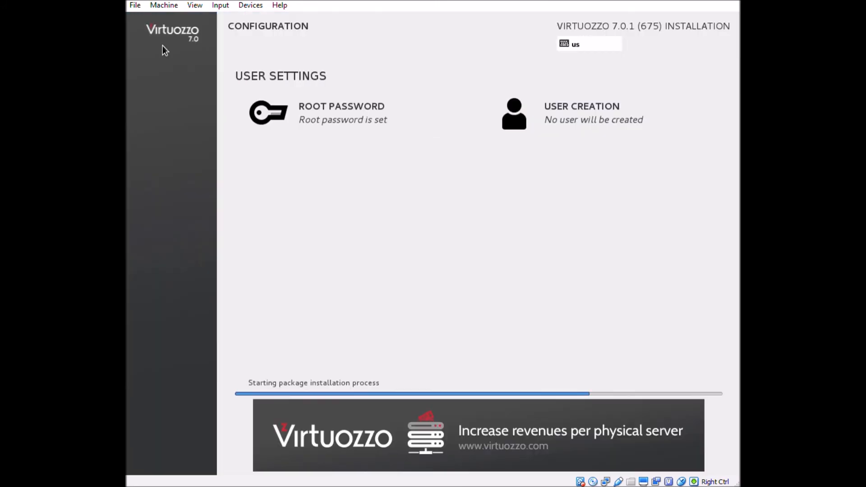